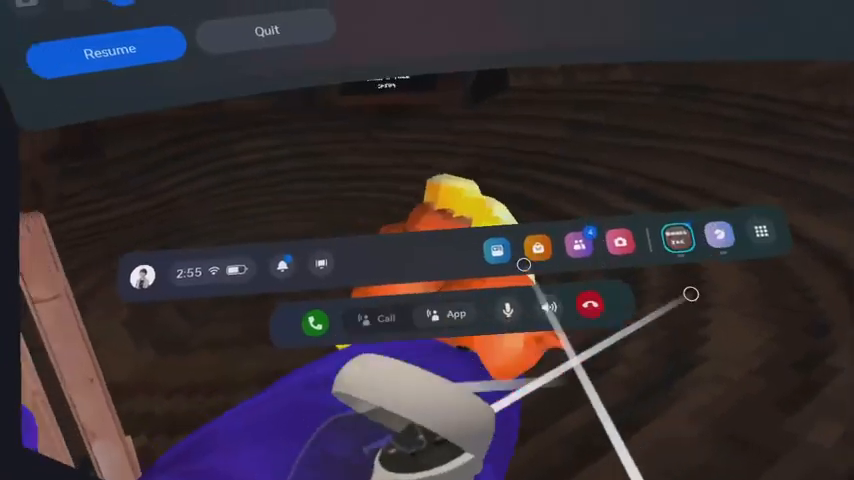
Step: Resume Gorilla Tag from the Quest menu and show the Monke mod menu with Normal, Fast and Faster Speed
left_click(108, 48)
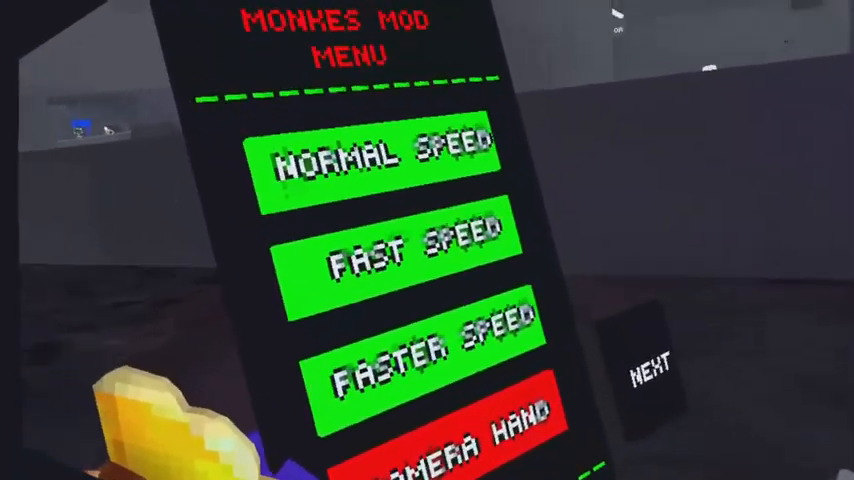
mouse_move(428, 240)
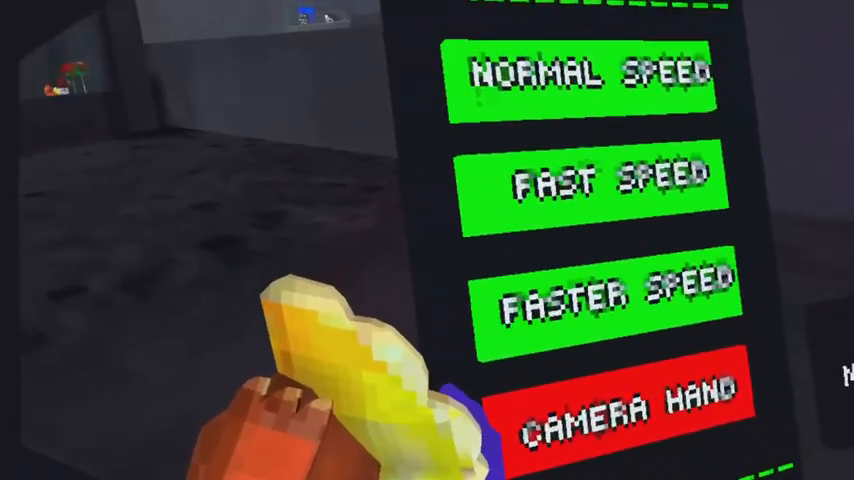